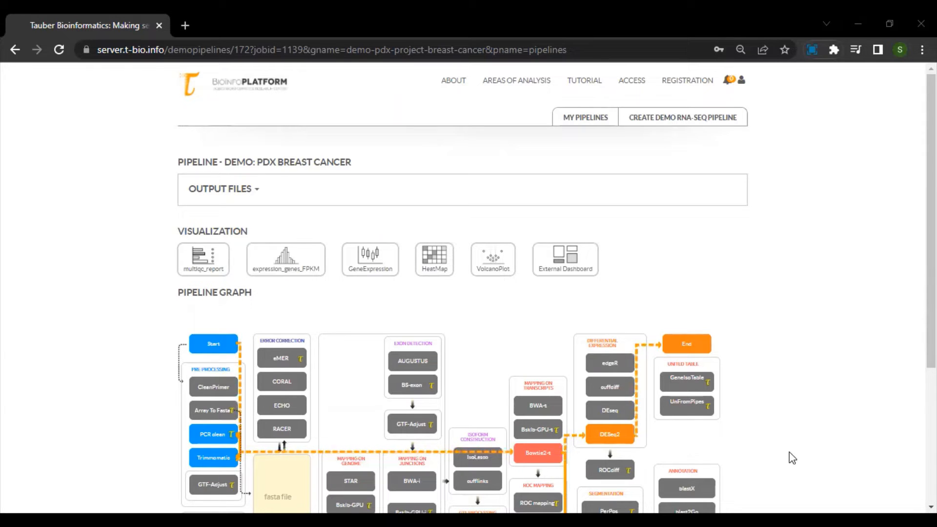
{"action": "mouse_move", "coordinate": [538, 388]}
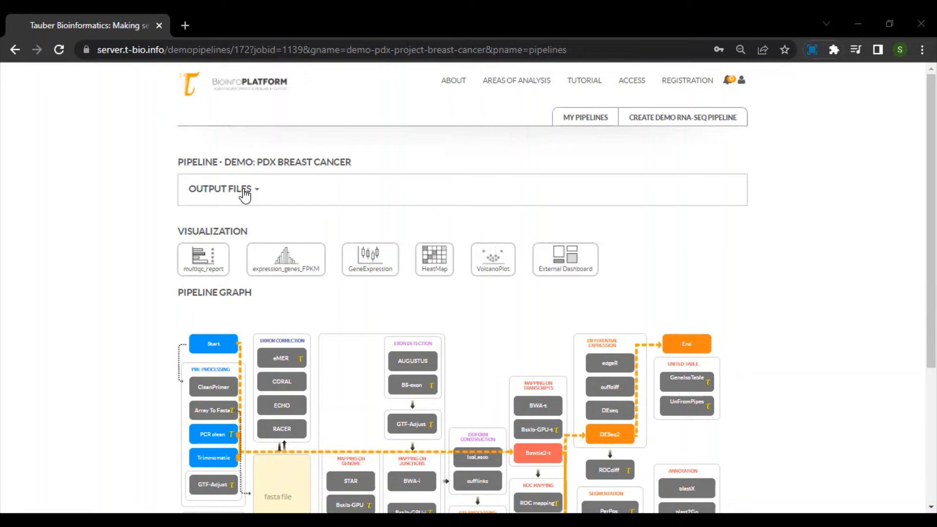
Expand Output Files and scroll through the list to the FastQC and mapping statistics files
{"action": "left_click", "coordinate": [221, 189]}
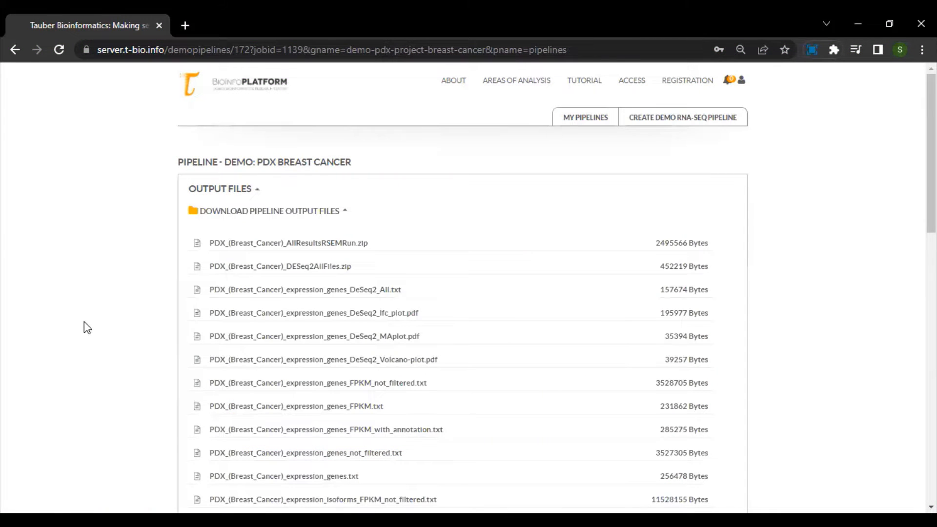
{"action": "scroll", "scroll_direction": "down", "scroll_amount": 3}
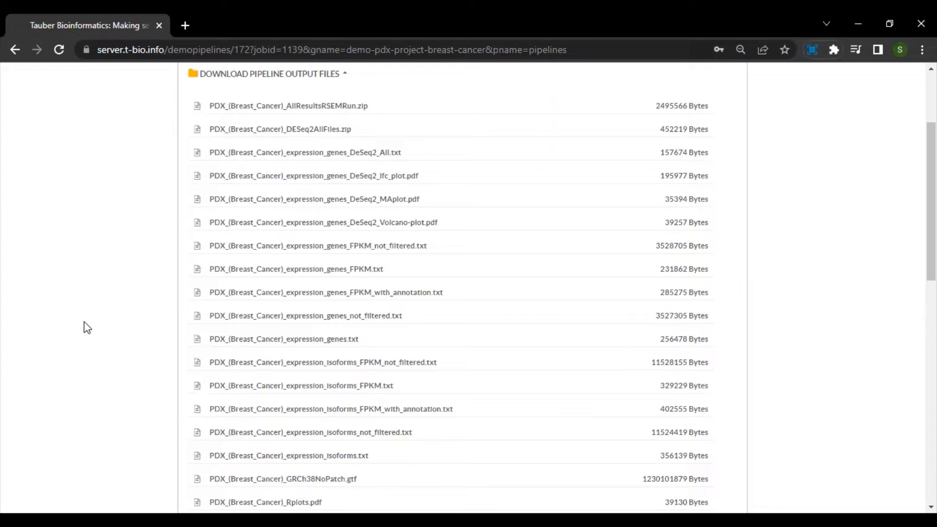
{"action": "scroll", "scroll_direction": "down", "scroll_amount": 3}
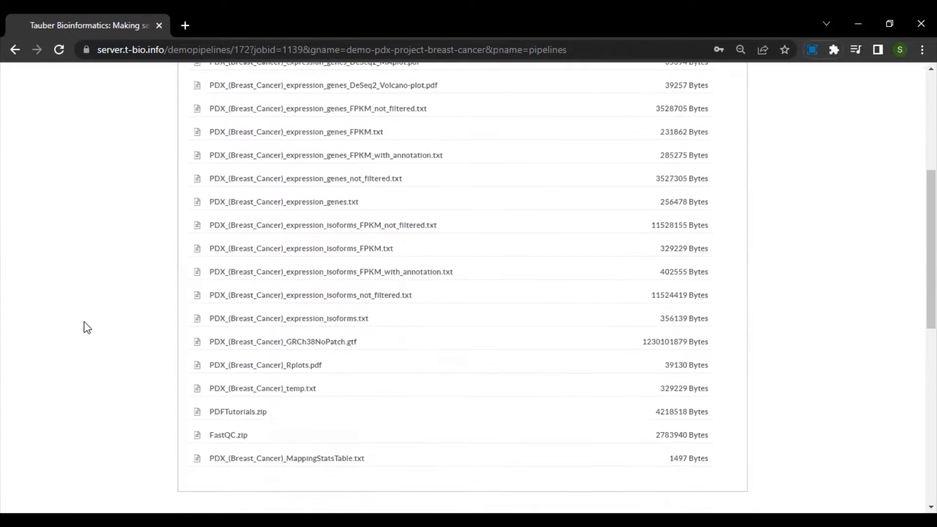
{"action": "scroll", "scroll_direction": "down", "scroll_amount": 3}
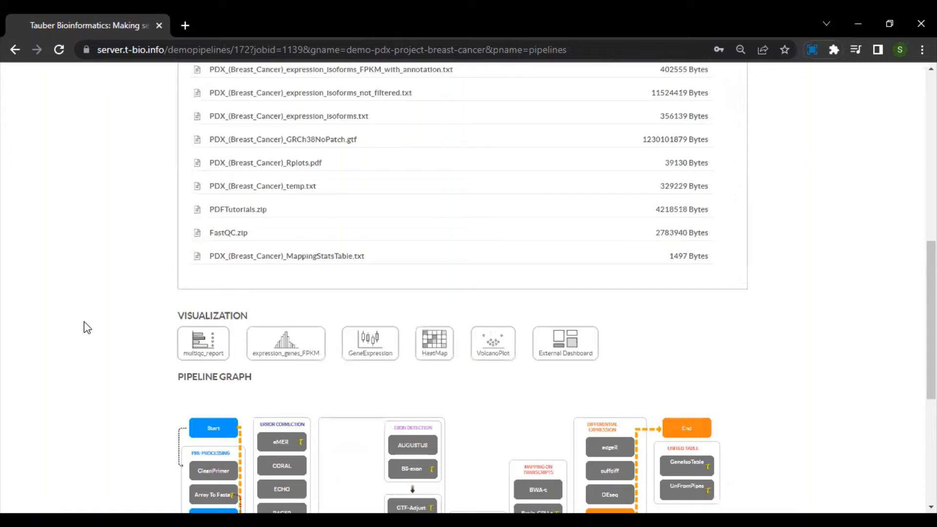
Open multiqc_report in a new tab, then the expression_genes_FPKM histogram
{"action": "scroll", "scroll_direction": "down", "scroll_amount": 3}
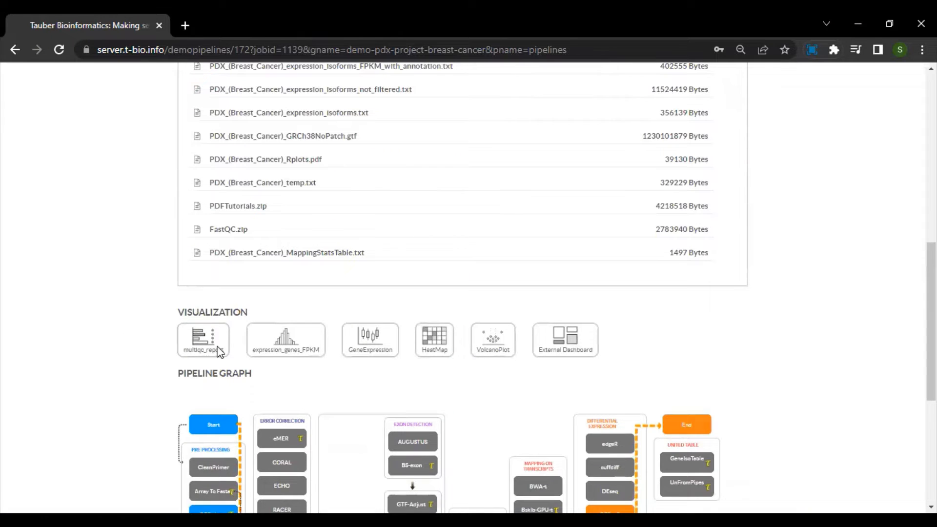
{"action": "left_click", "coordinate": [204, 340]}
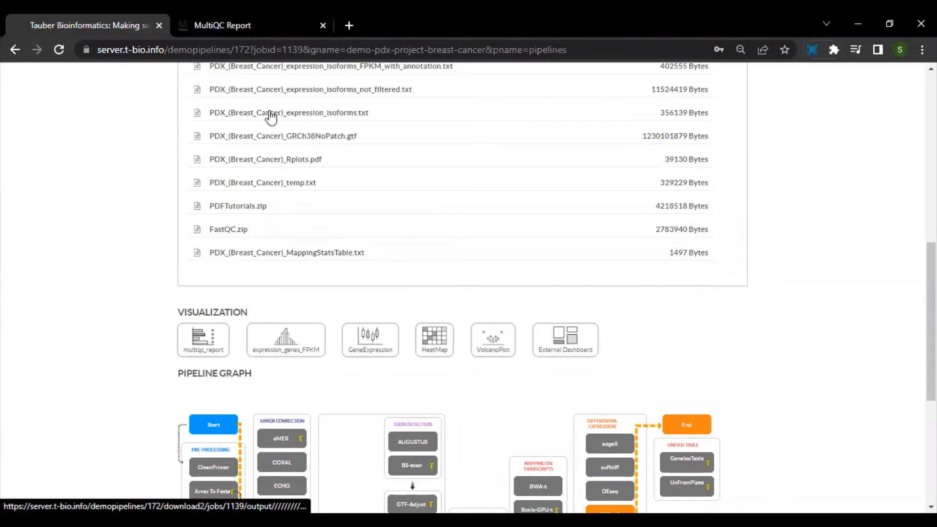
{"action": "mouse_move", "coordinate": [301, 343]}
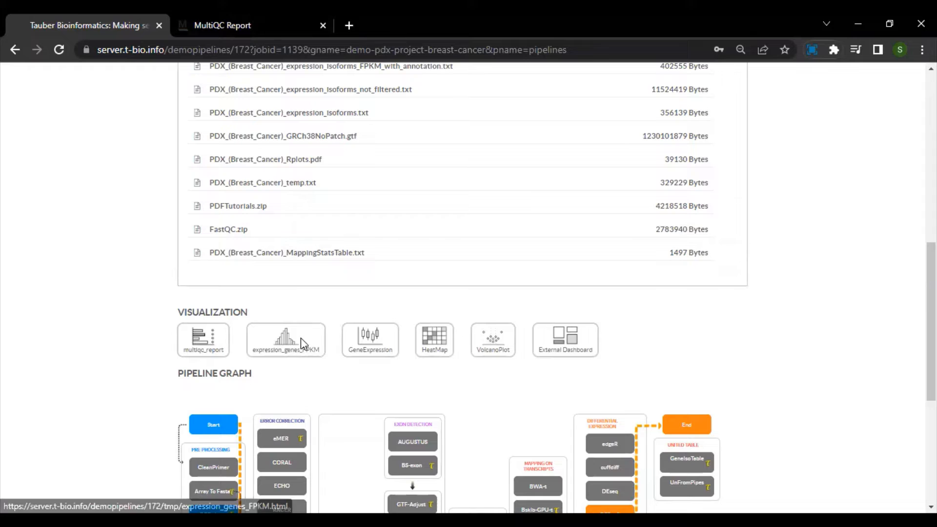
{"action": "left_click", "coordinate": [285, 341]}
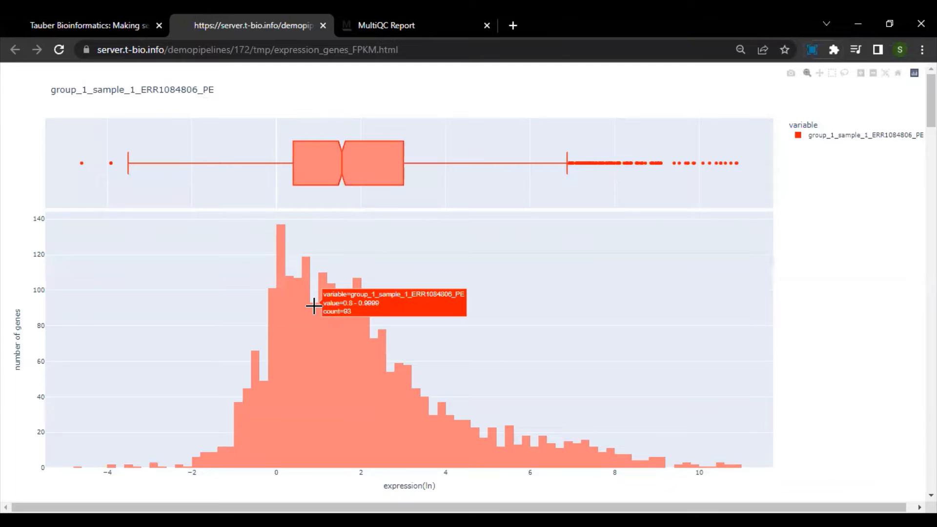
{"action": "mouse_move", "coordinate": [470, 251]}
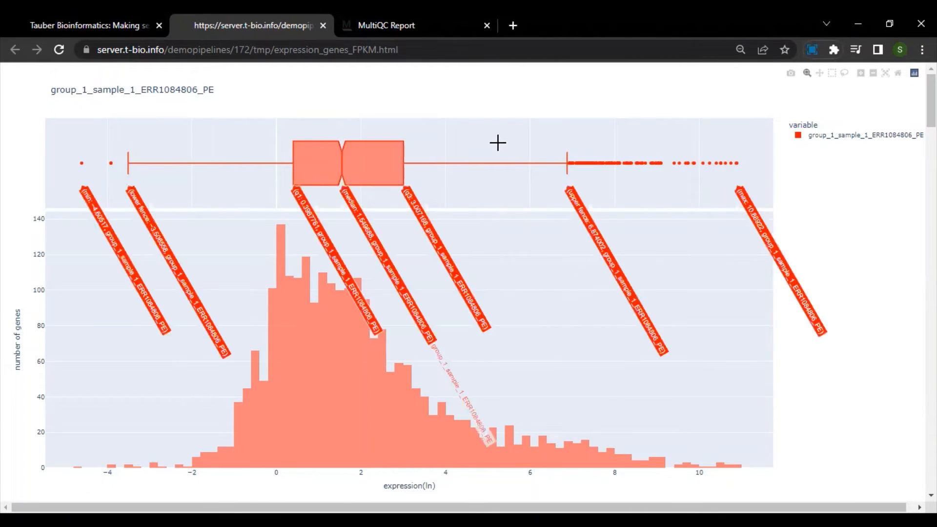
{"action": "mouse_move", "coordinate": [465, 146]}
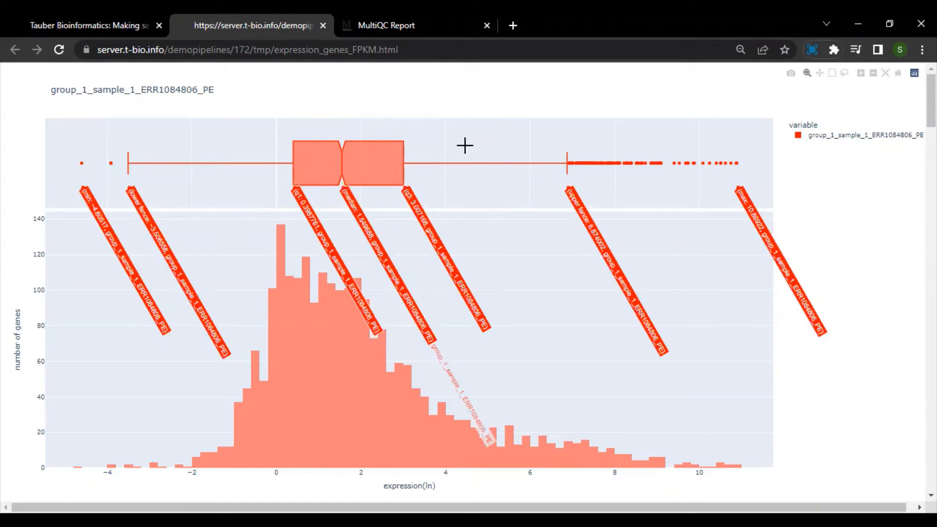
Return to the pipeline overview page after reviewing the group_1_sample_1 FPKM box plot
{"action": "left_click", "coordinate": [87, 25]}
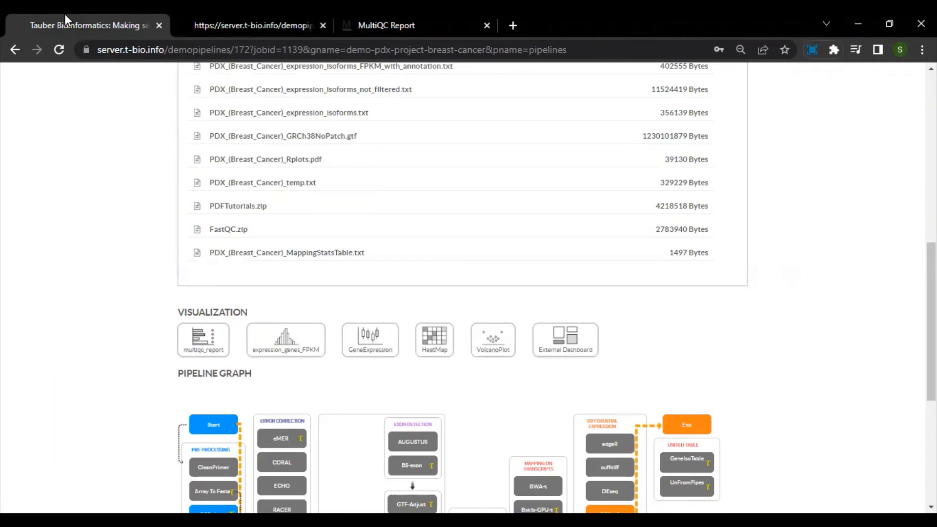
{"action": "mouse_move", "coordinate": [370, 277]}
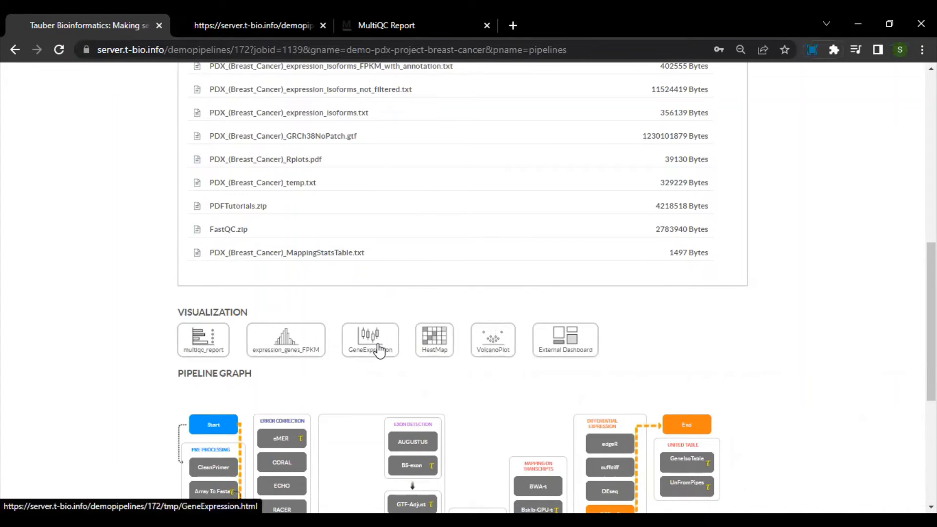
Open GeneExpression and the top-genes HeatMap in separate tabs, then return to the pipeline page
{"action": "left_click", "coordinate": [370, 339]}
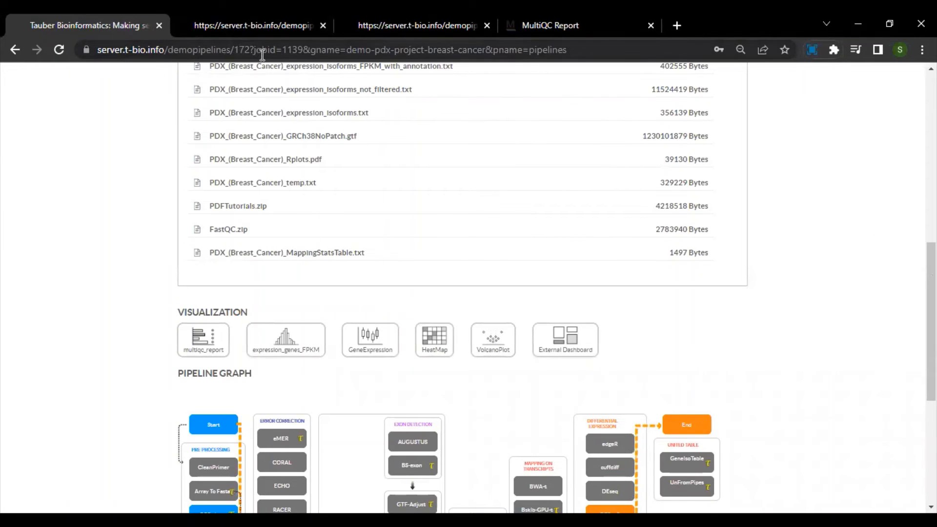
{"action": "left_click", "coordinate": [434, 340]}
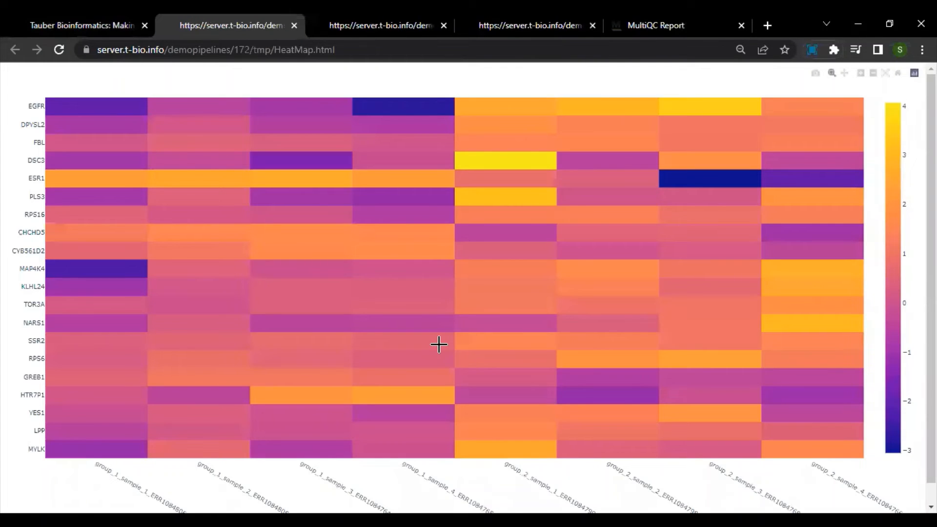
{"action": "left_click", "coordinate": [74, 24]}
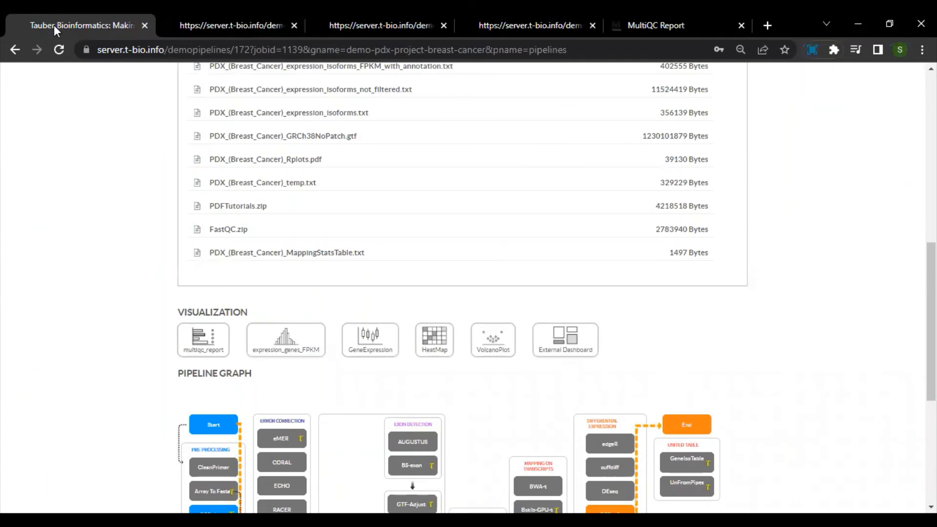
Open the log2 fold change vs p-value VolcanoPlot, then return to the pipeline page
{"action": "left_click", "coordinate": [493, 340]}
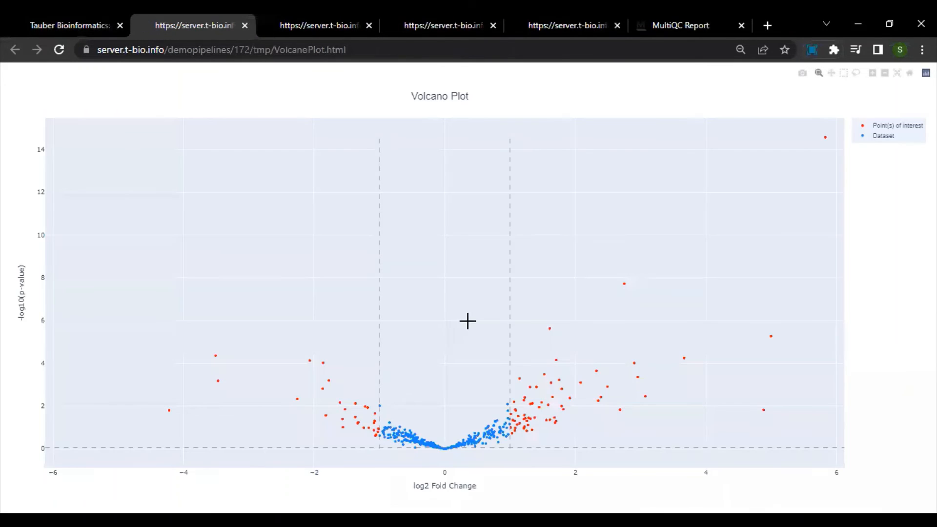
{"action": "mouse_move", "coordinate": [551, 374]}
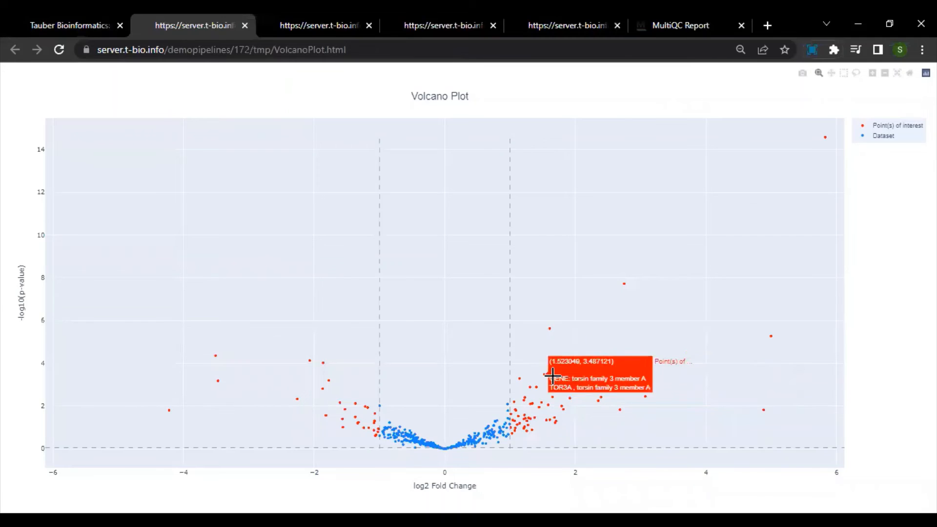
{"action": "left_click", "coordinate": [68, 24]}
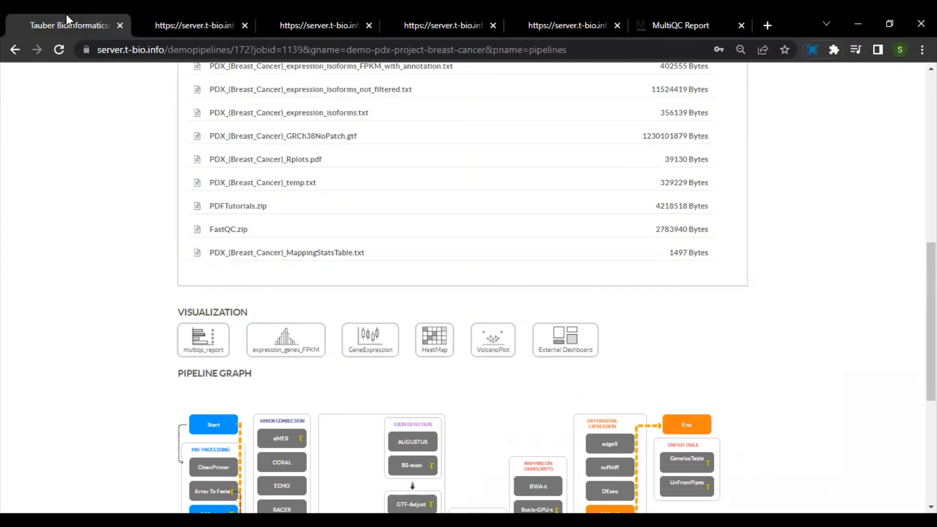
{"action": "mouse_move", "coordinate": [577, 345]}
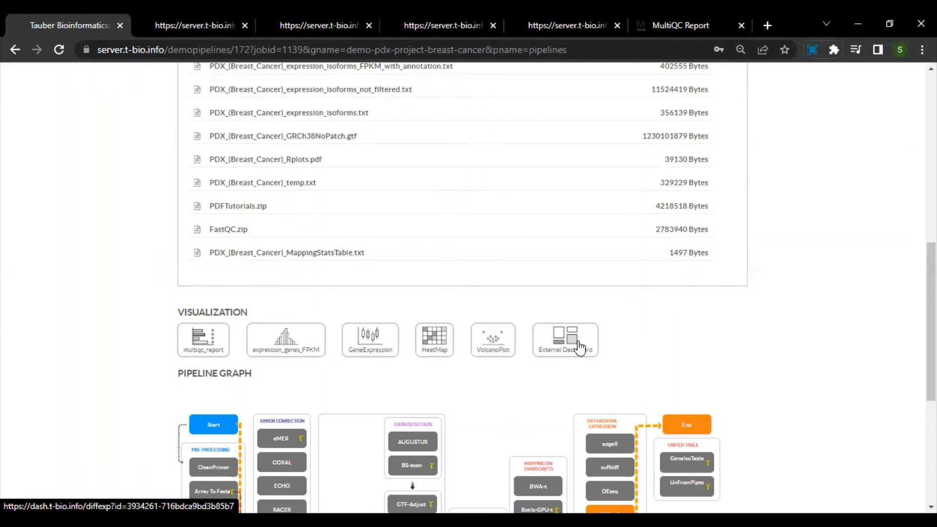
Open the External Dashboard and scroll to the top-genes heatmap and CHCHD5 line graph
{"action": "left_click", "coordinate": [566, 340]}
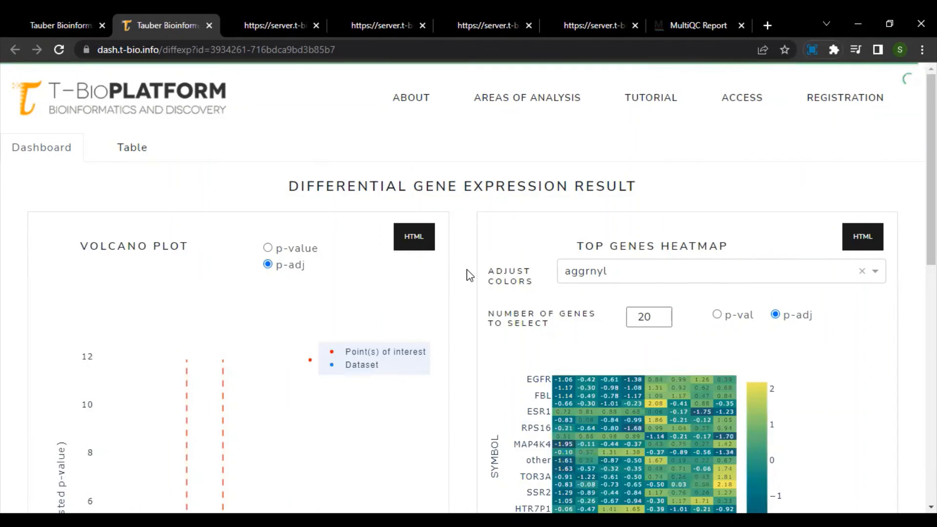
{"action": "scroll", "scroll_direction": "down", "scroll_amount": 3}
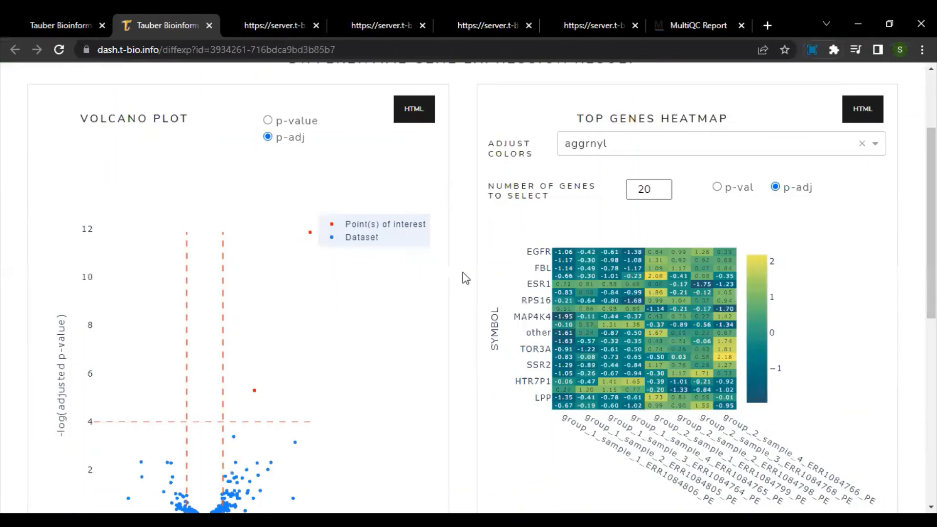
{"action": "scroll", "scroll_direction": "down", "scroll_amount": 3}
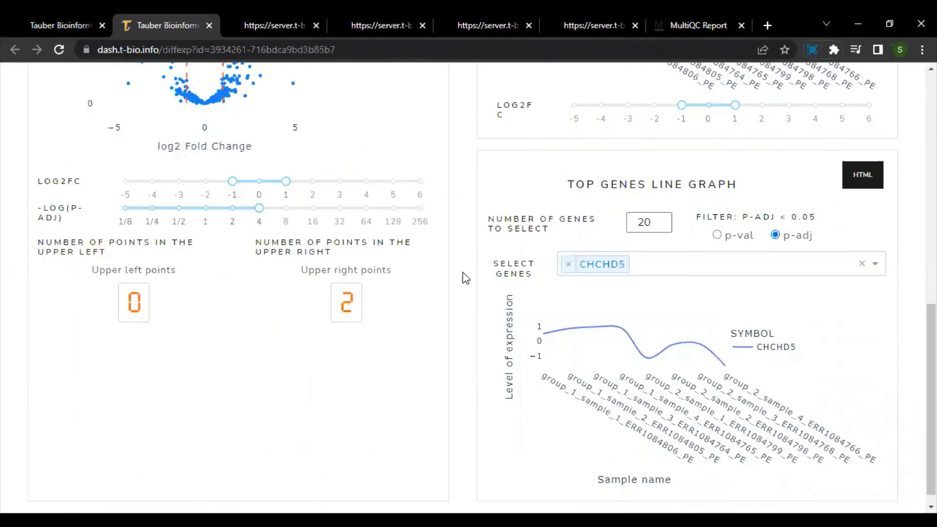